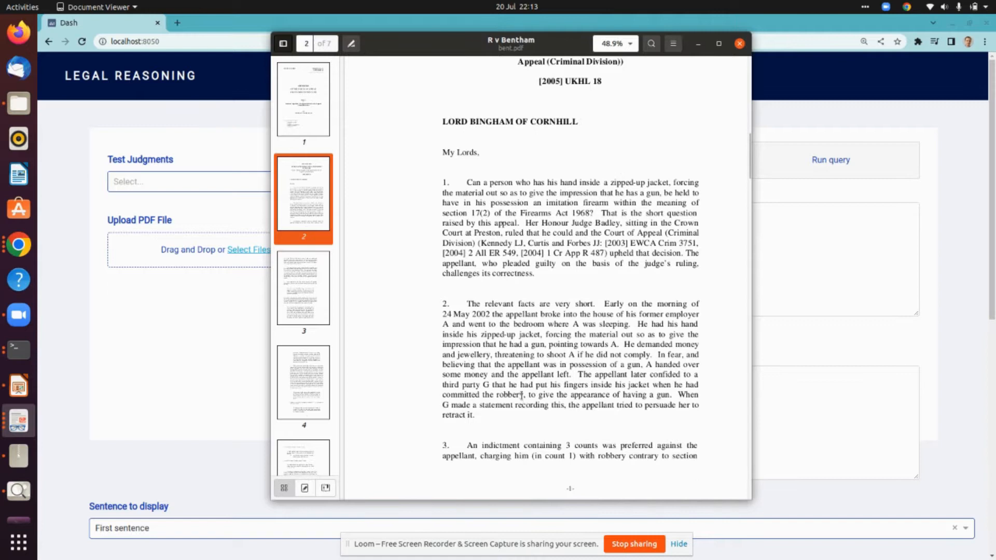
- Review the opening and relevant-facts paragraphs of the Bentham judgment, clearing their highlights
{"action": "scroll", "scroll_direction": "down", "scroll_amount": 3}
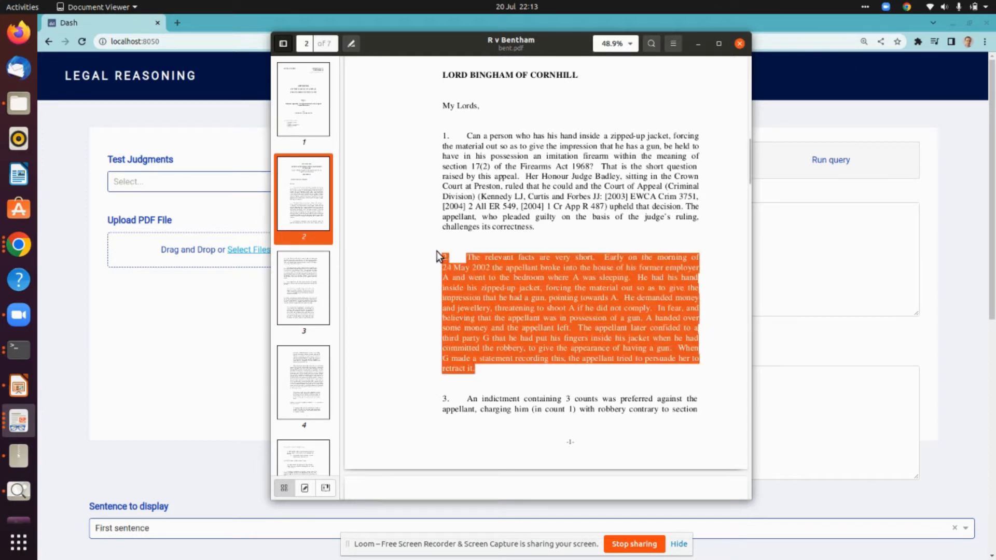
{"action": "left_click", "coordinate": [588, 229]}
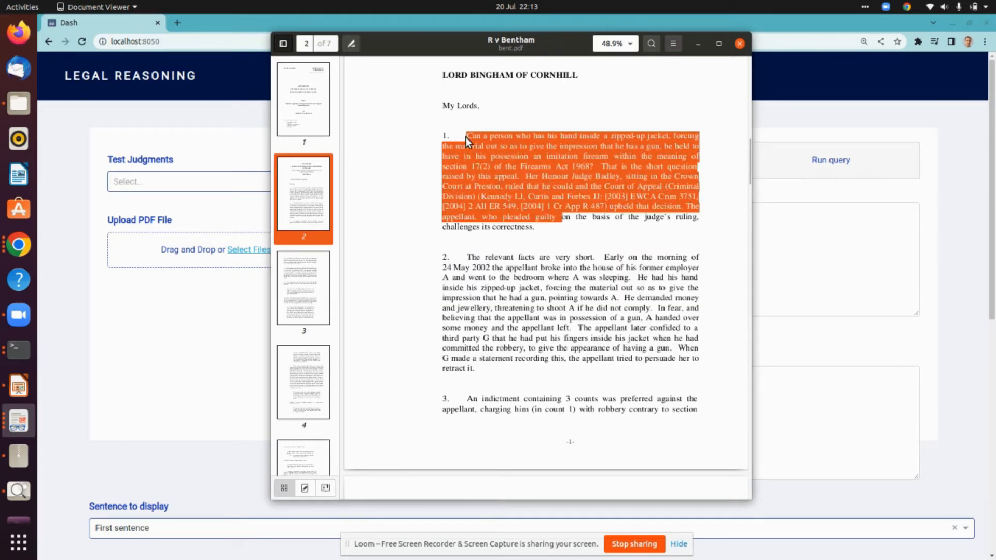
{"action": "left_click", "coordinate": [513, 410]}
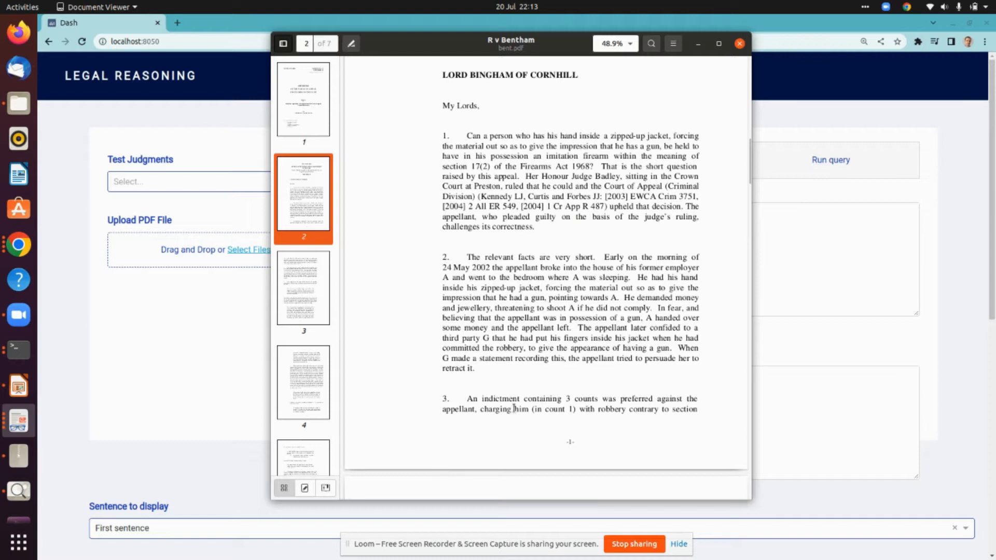
{"action": "mouse_move", "coordinate": [356, 369]}
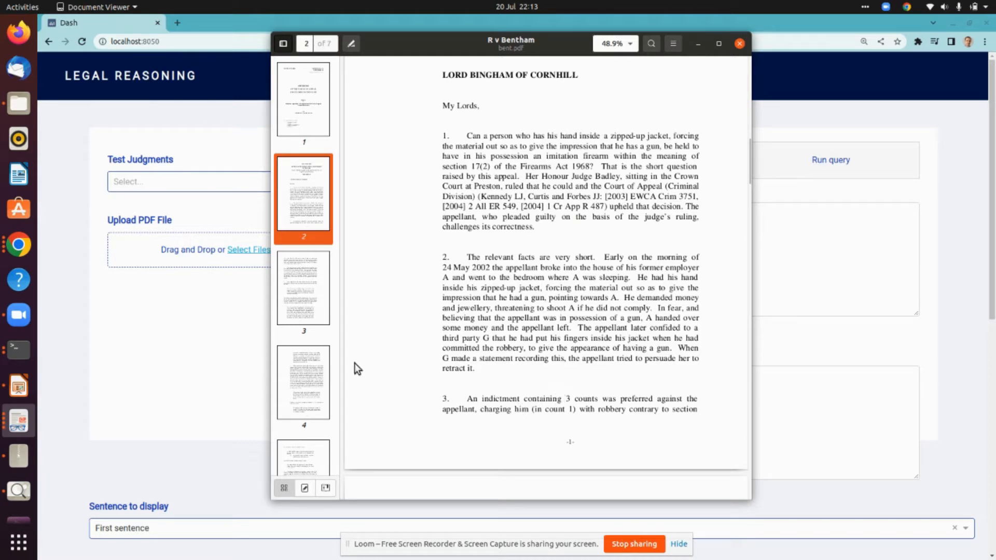
{"action": "mouse_move", "coordinate": [222, 341]}
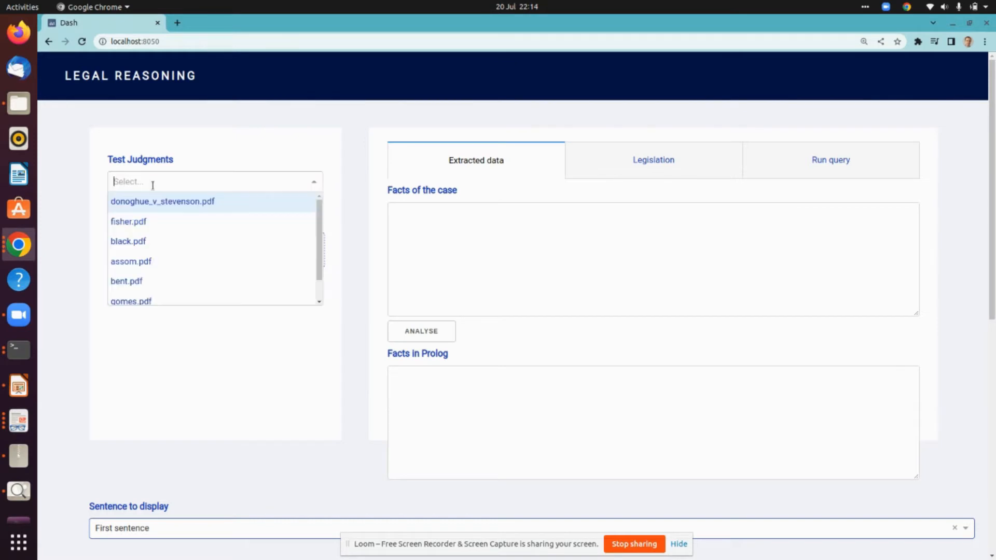
- Load bent.pdf as the test judgment and review the extracted facts of the case
{"action": "left_click", "coordinate": [127, 281]}
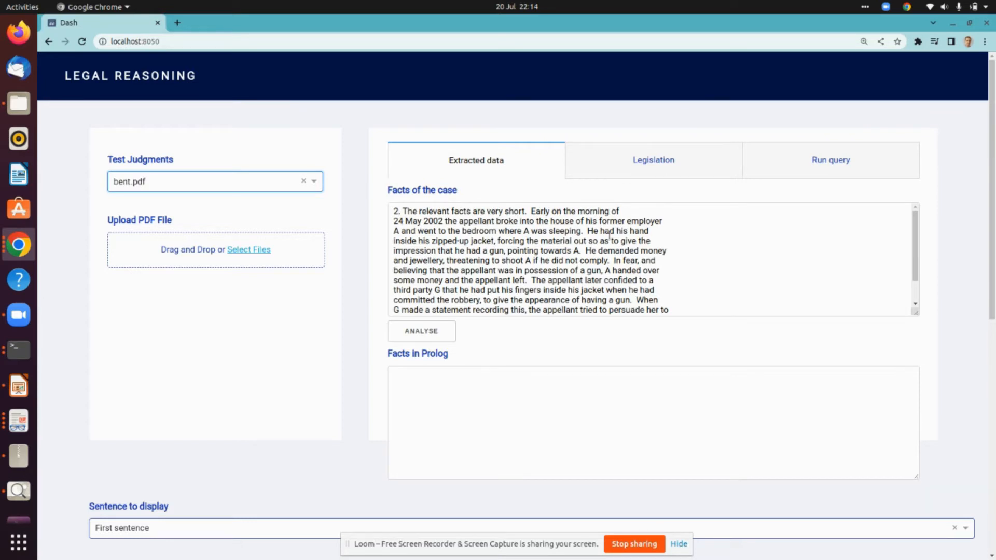
{"action": "scroll", "scroll_direction": "down", "scroll_amount": 3}
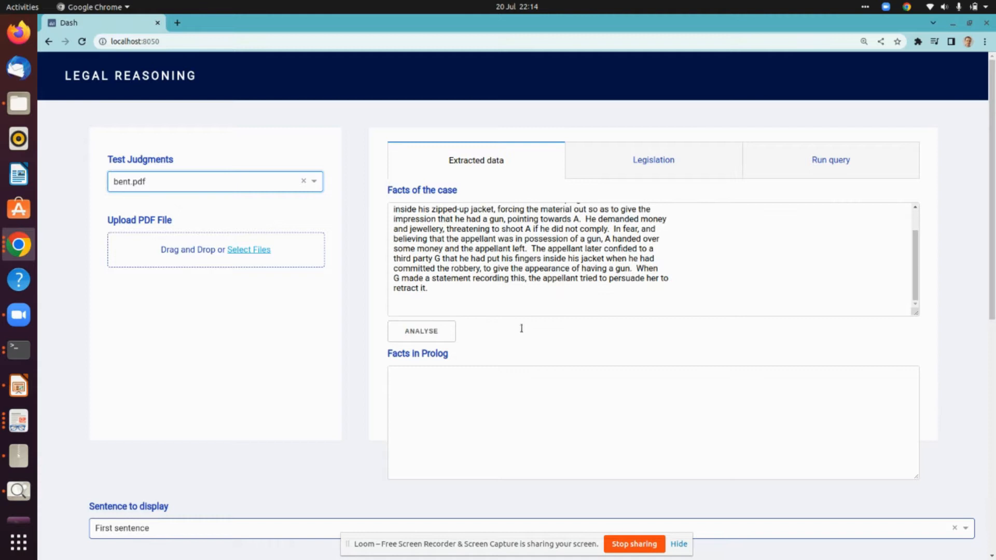
{"action": "mouse_move", "coordinate": [478, 309]}
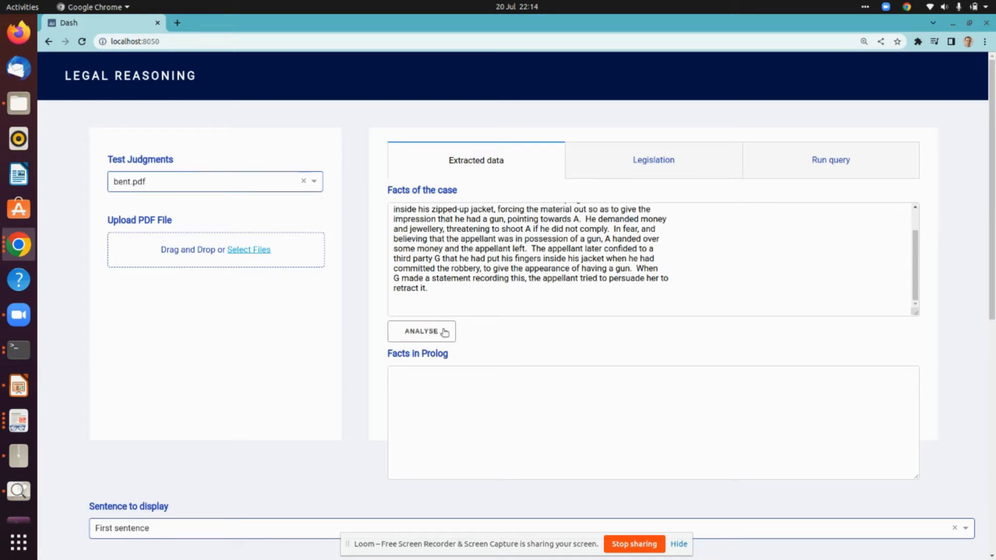
- Analyse the Bentham facts into Prolog and view sentence 3's dependency parse
{"action": "left_click", "coordinate": [421, 331]}
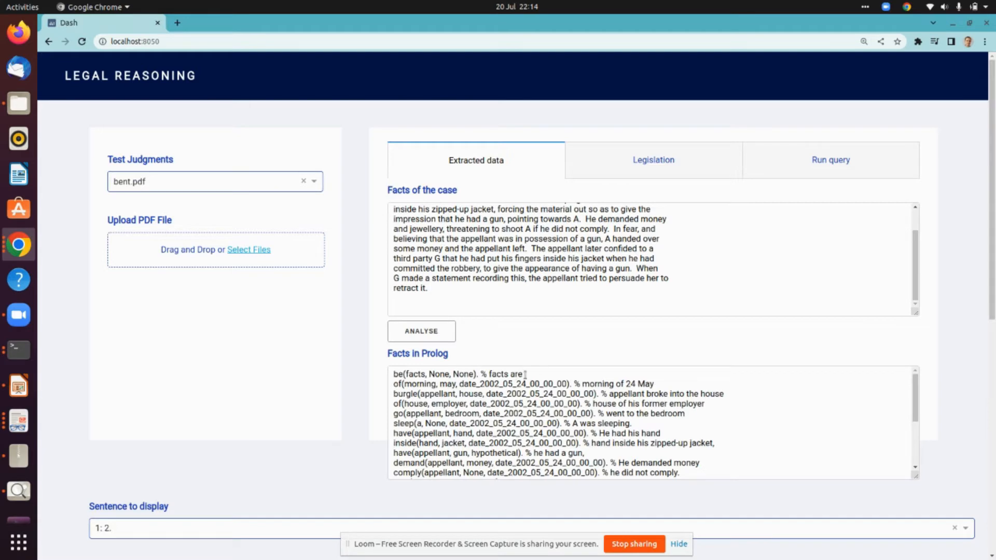
{"action": "scroll", "scroll_direction": "down", "scroll_amount": 3}
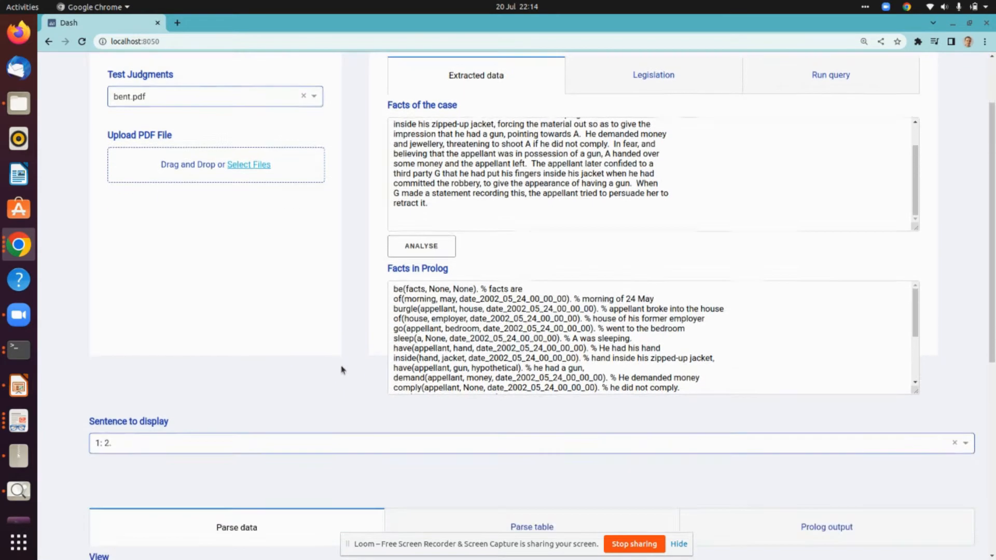
{"action": "scroll", "scroll_direction": "down", "scroll_amount": 3}
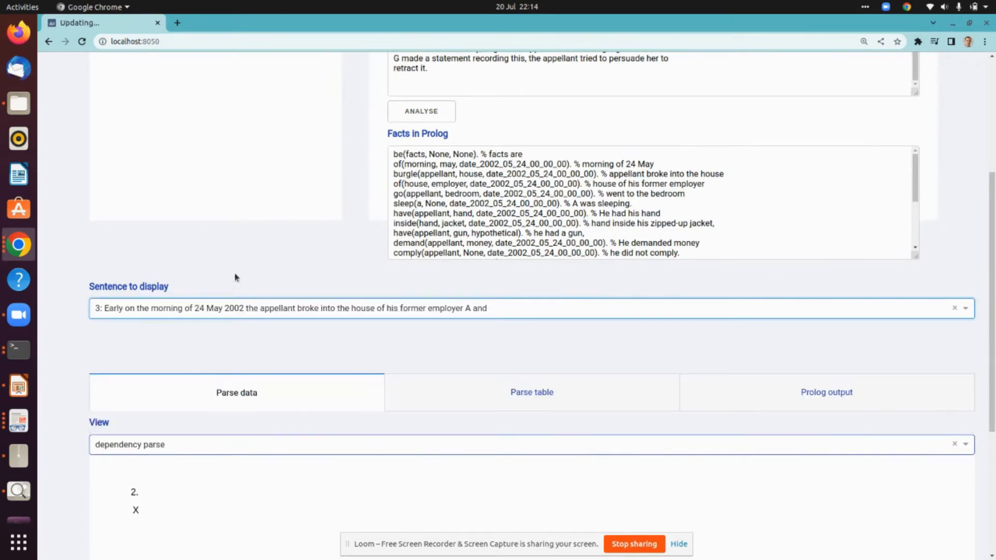
{"action": "scroll", "scroll_direction": "down", "scroll_amount": 3}
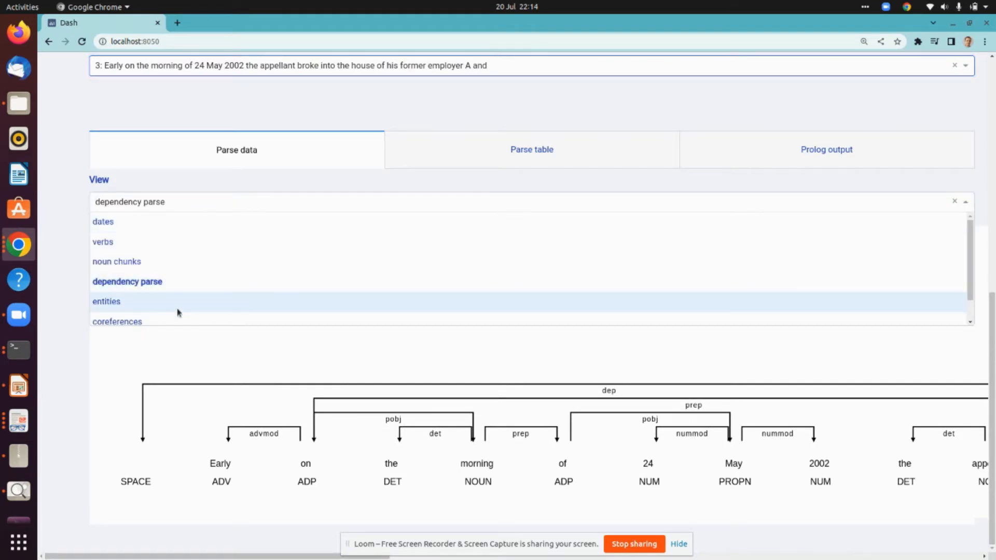
- Show the coreferences in the facts text, then display the Firearms Act 1968 legislation rules
{"action": "left_click", "coordinate": [116, 322]}
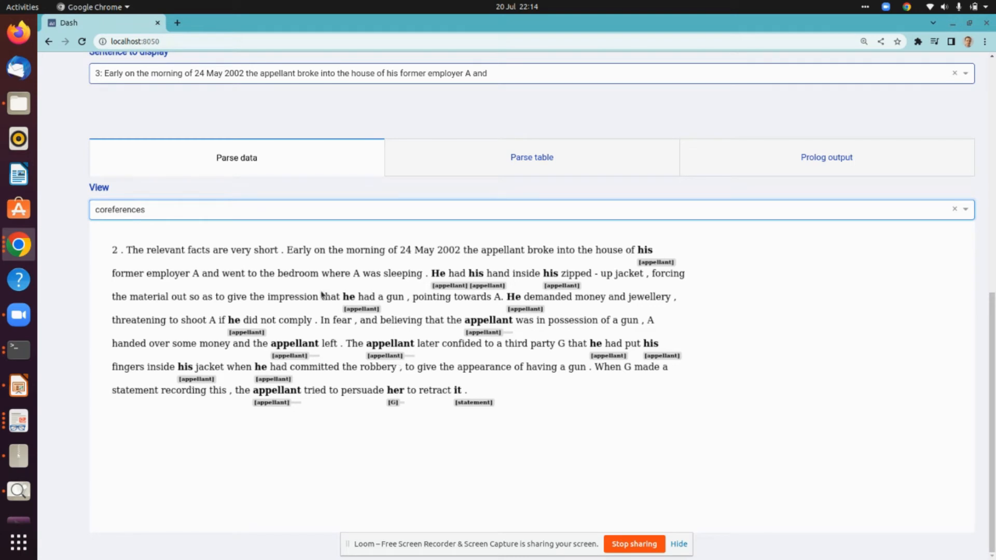
{"action": "mouse_move", "coordinate": [540, 229]}
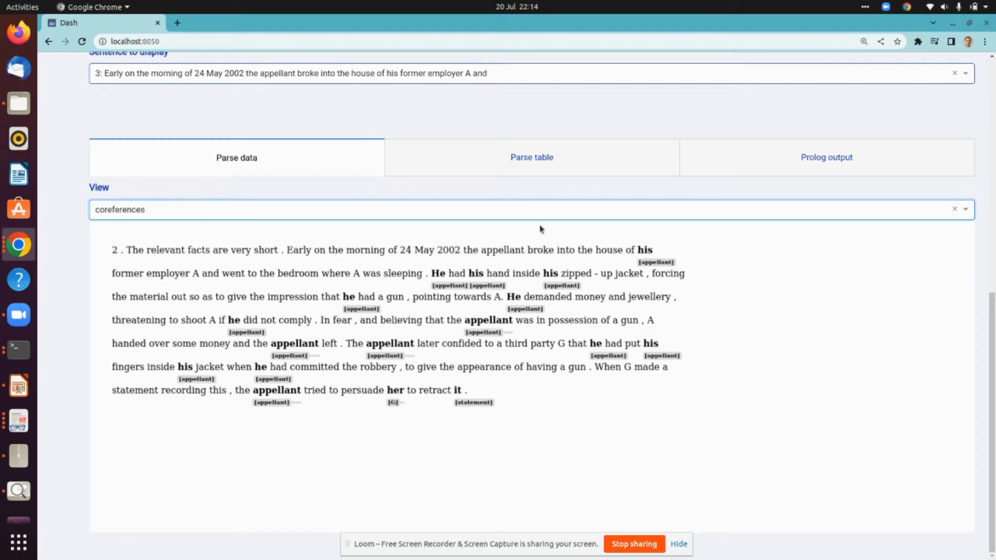
{"action": "mouse_move", "coordinate": [515, 265]}
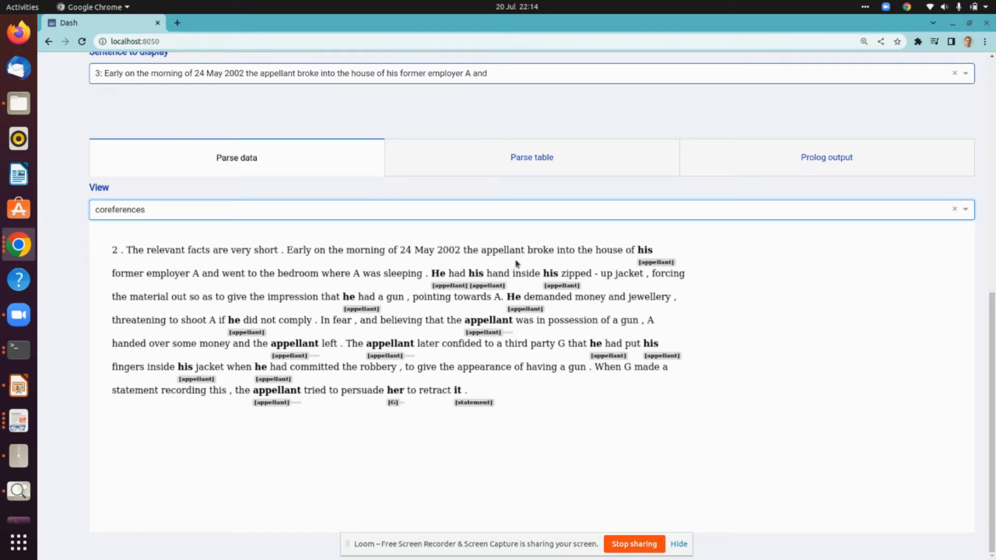
{"action": "scroll", "scroll_direction": "up", "scroll_amount": 3}
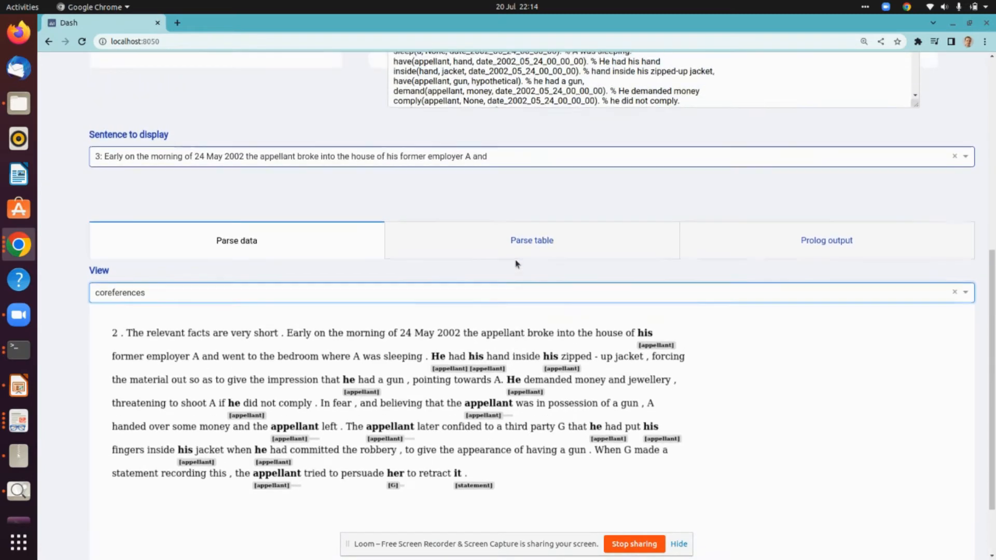
{"action": "scroll", "scroll_direction": "up", "scroll_amount": 3}
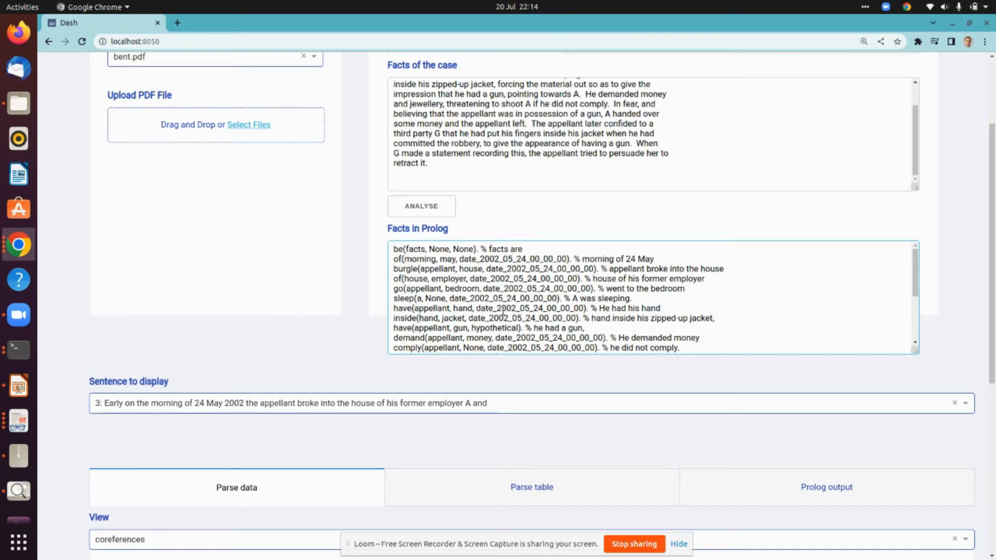
{"action": "scroll", "scroll_direction": "up", "scroll_amount": 3}
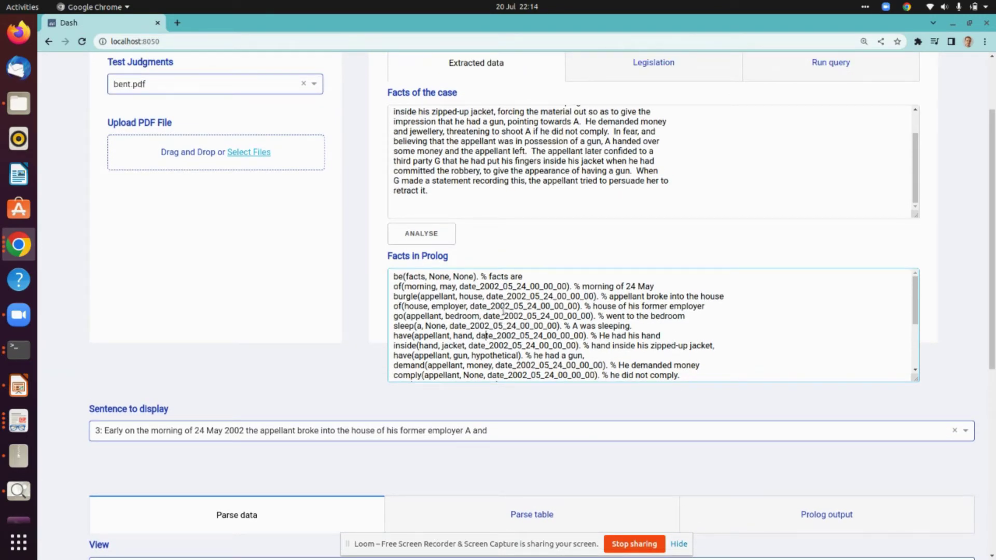
{"action": "scroll", "scroll_direction": "up", "scroll_amount": 3}
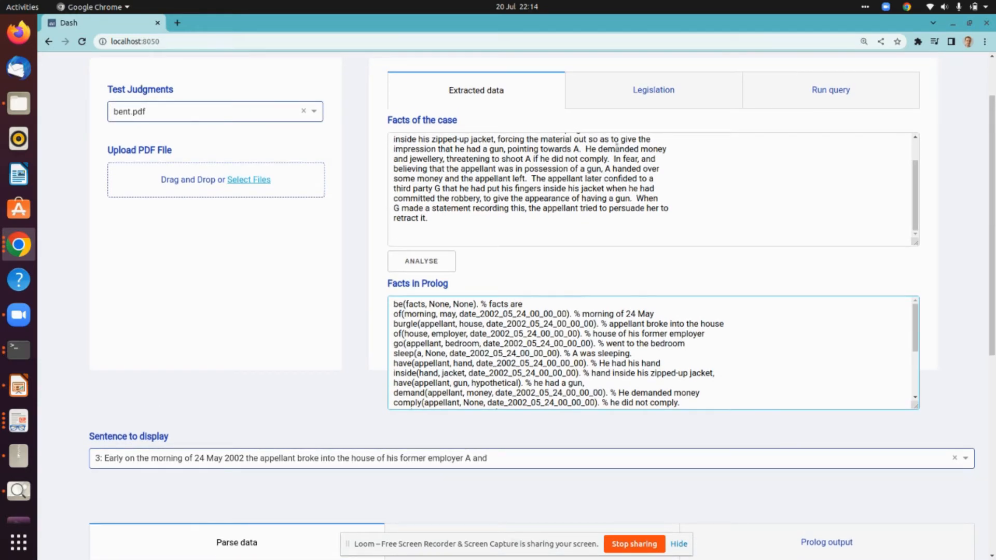
{"action": "left_click", "coordinate": [653, 90]}
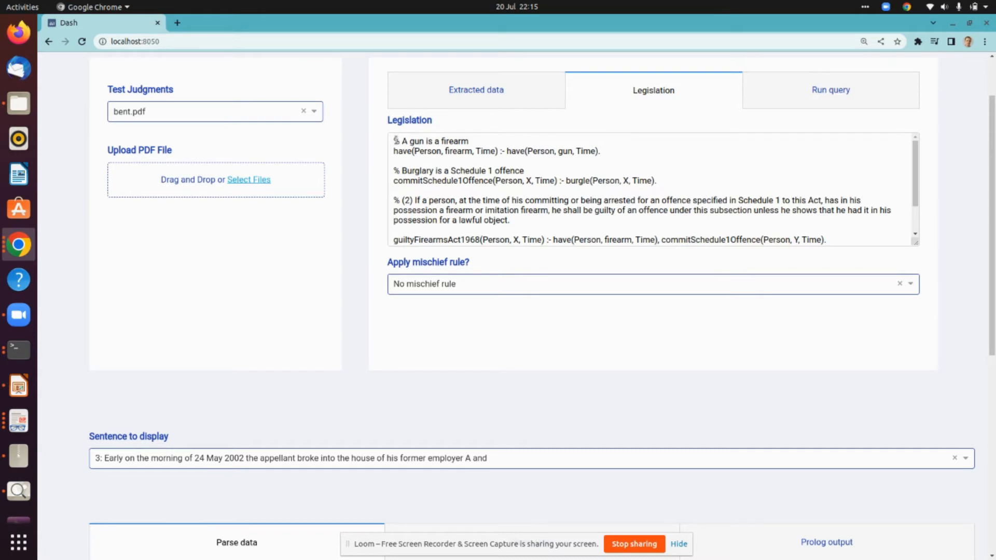
{"action": "mouse_move", "coordinate": [794, 95]}
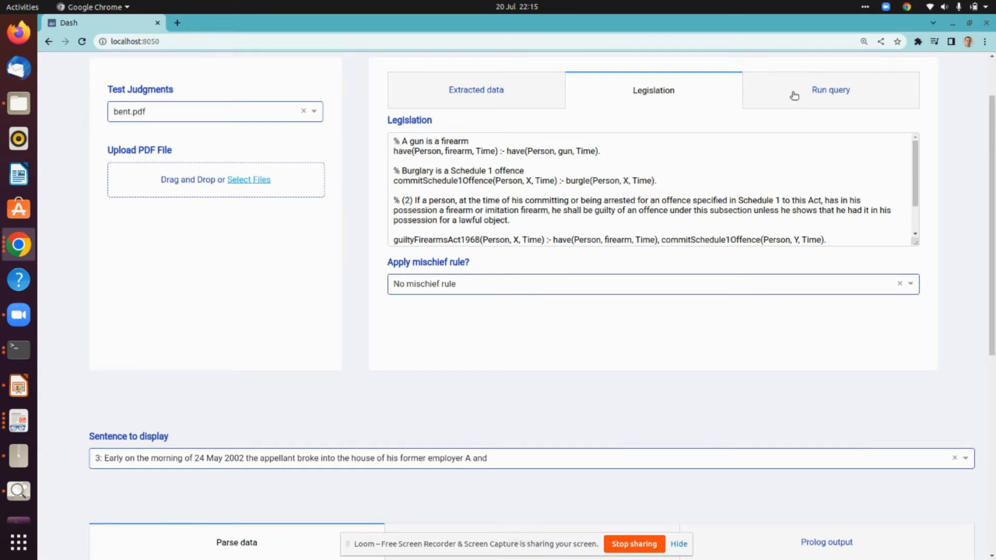
- Inspect the guiltyFirearmsAct1968 rule conditions and open the guilt query, which returns false
{"action": "scroll", "scroll_direction": "down", "scroll_amount": 3}
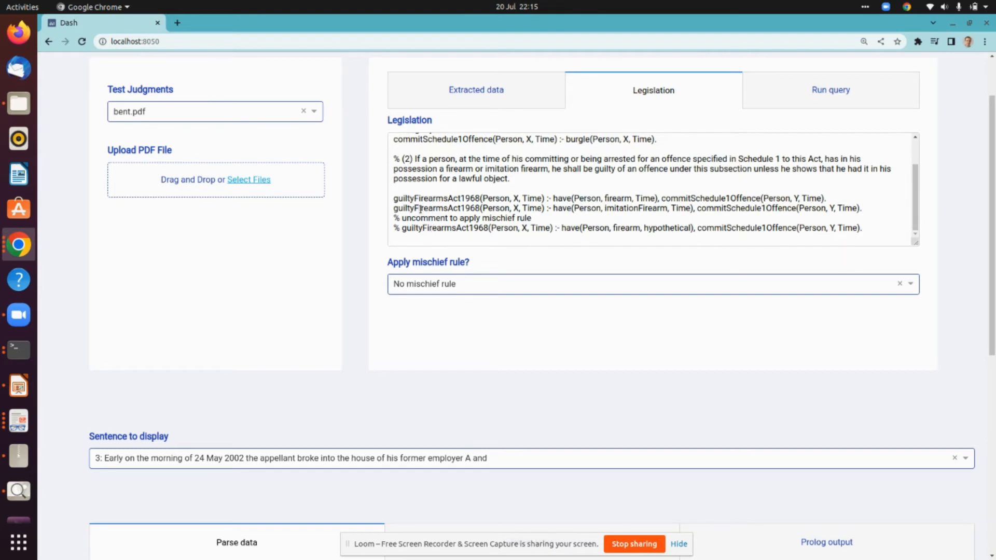
{"action": "double_click", "coordinate": [436, 207]}
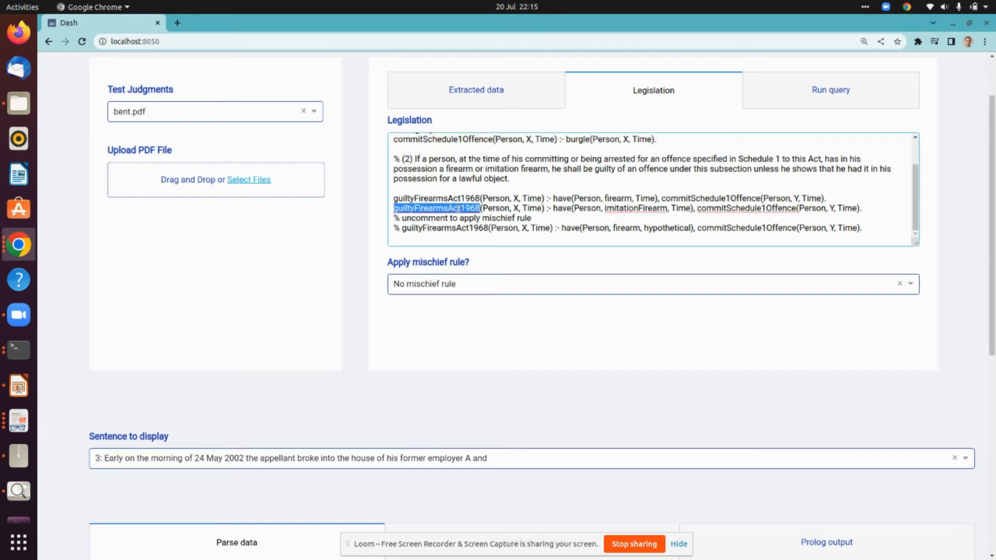
{"action": "double_click", "coordinate": [561, 208]}
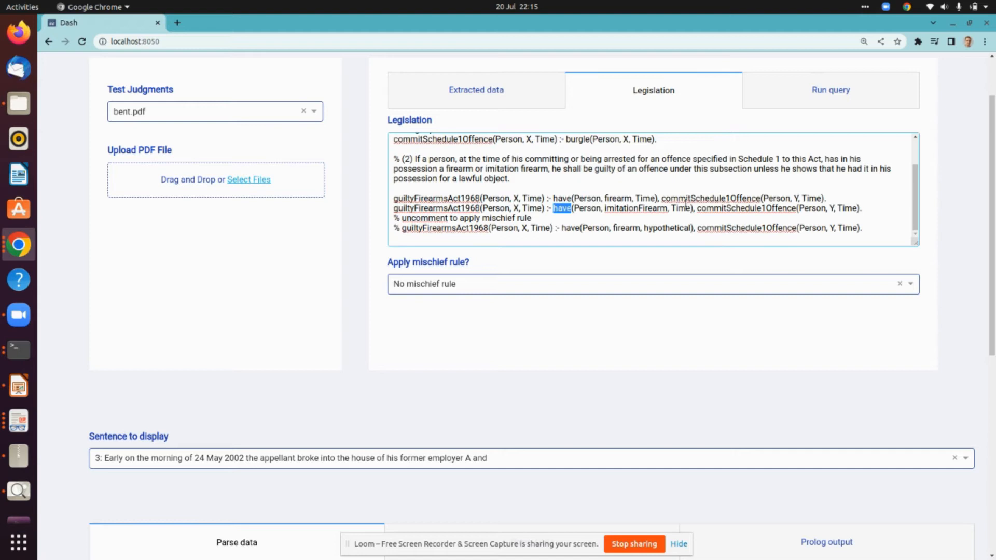
{"action": "left_click", "coordinate": [750, 207]}
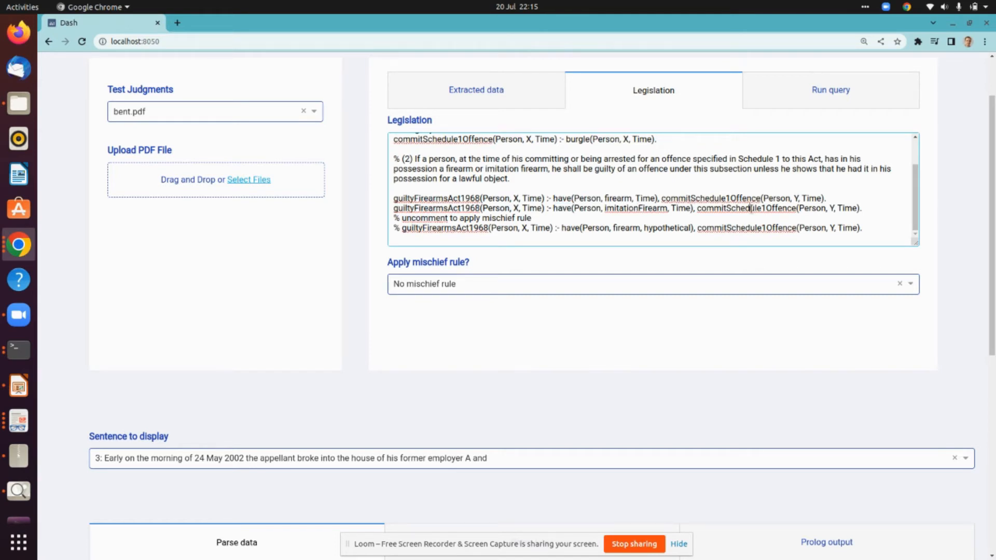
{"action": "double_click", "coordinate": [746, 207]}
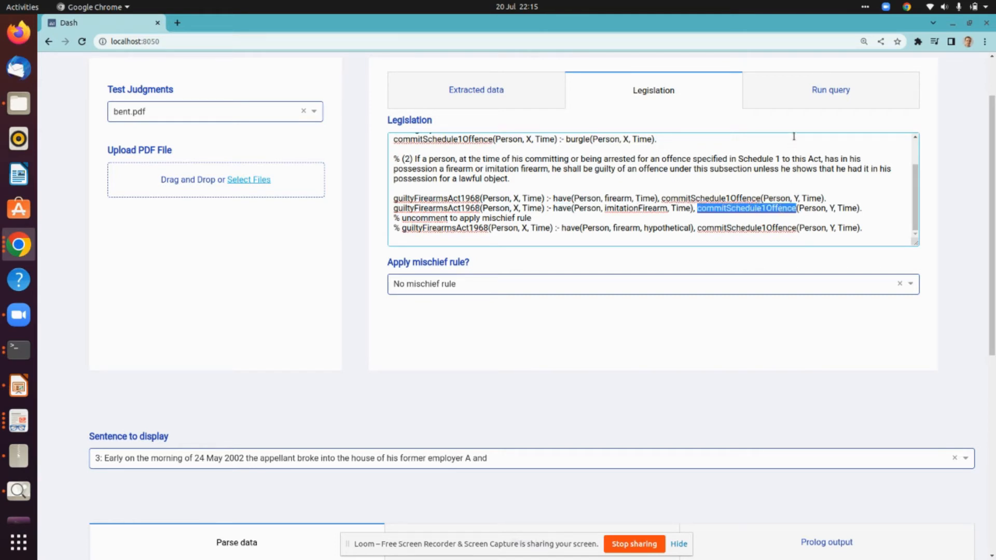
{"action": "left_click", "coordinate": [829, 90]}
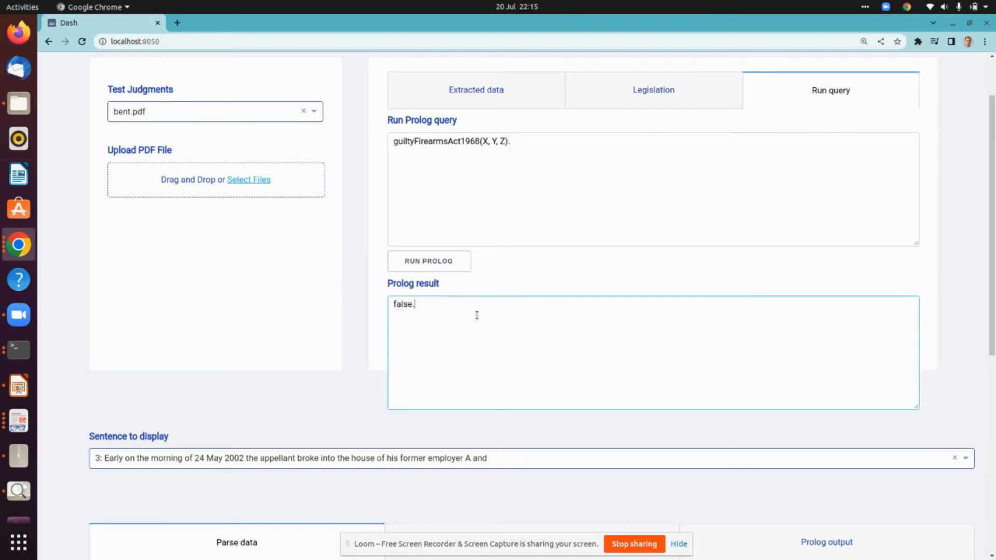
{"action": "mouse_move", "coordinate": [659, 133]}
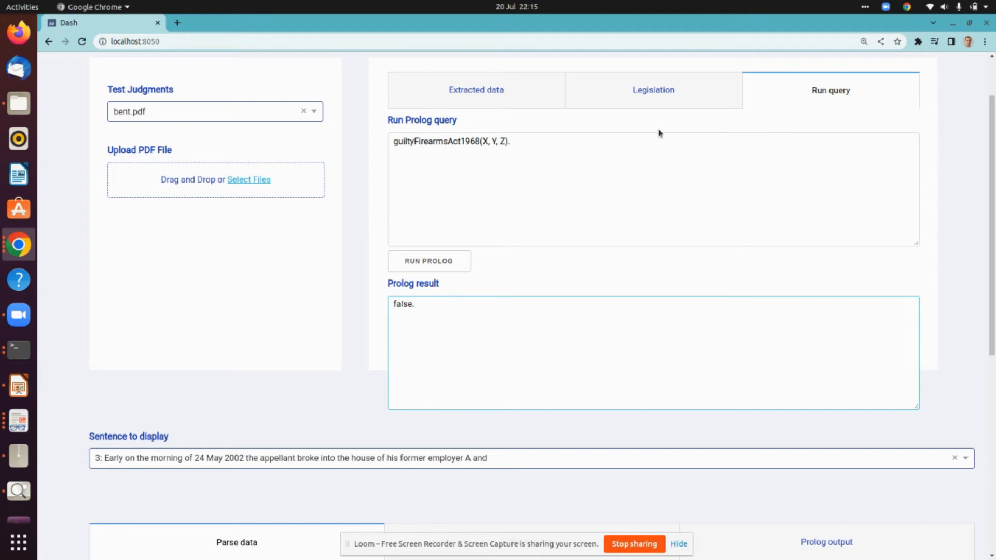
- Apply the mischief rule, view the activated hypothetical-firearm rule, and return to the guilt query
{"action": "left_click", "coordinate": [653, 90]}
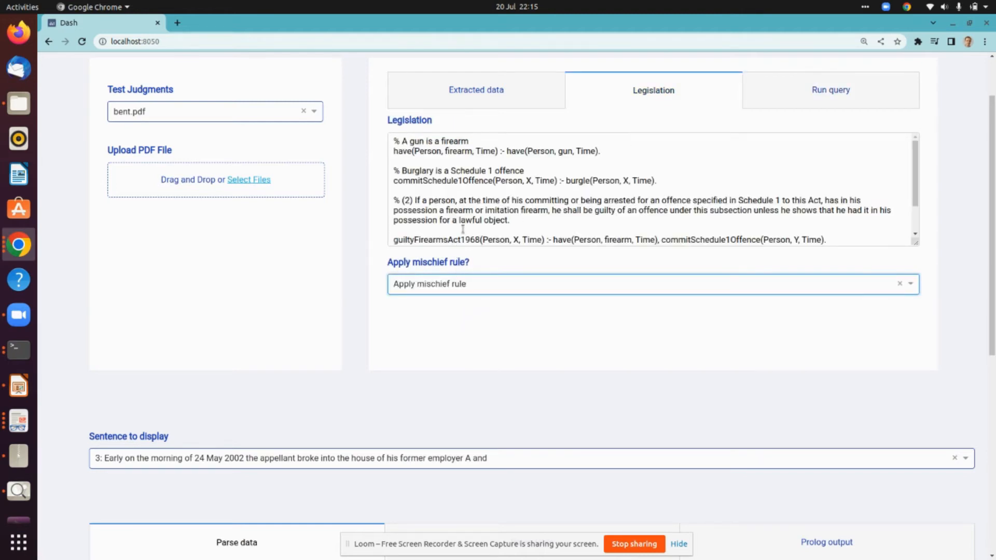
{"action": "scroll", "scroll_direction": "down", "scroll_amount": 3}
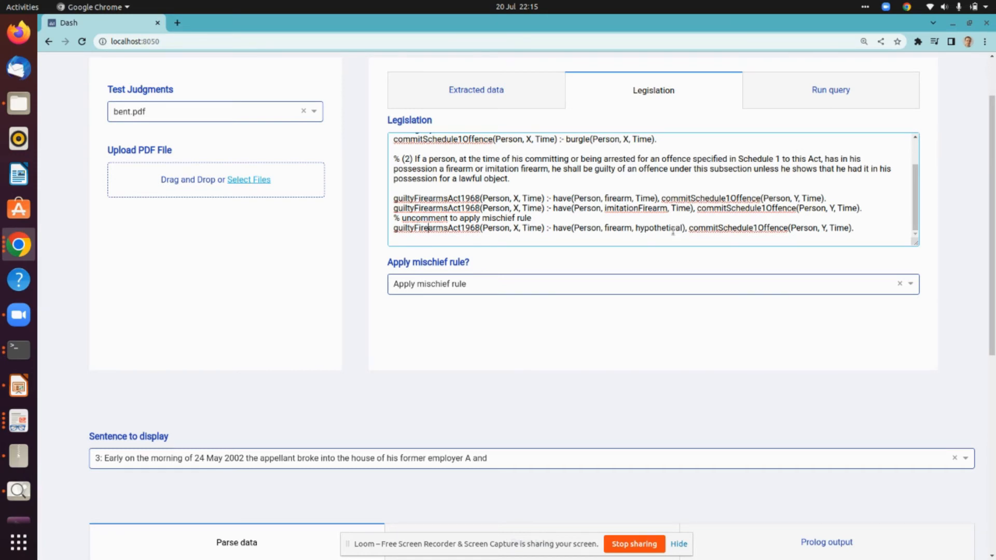
{"action": "left_click", "coordinate": [829, 90]}
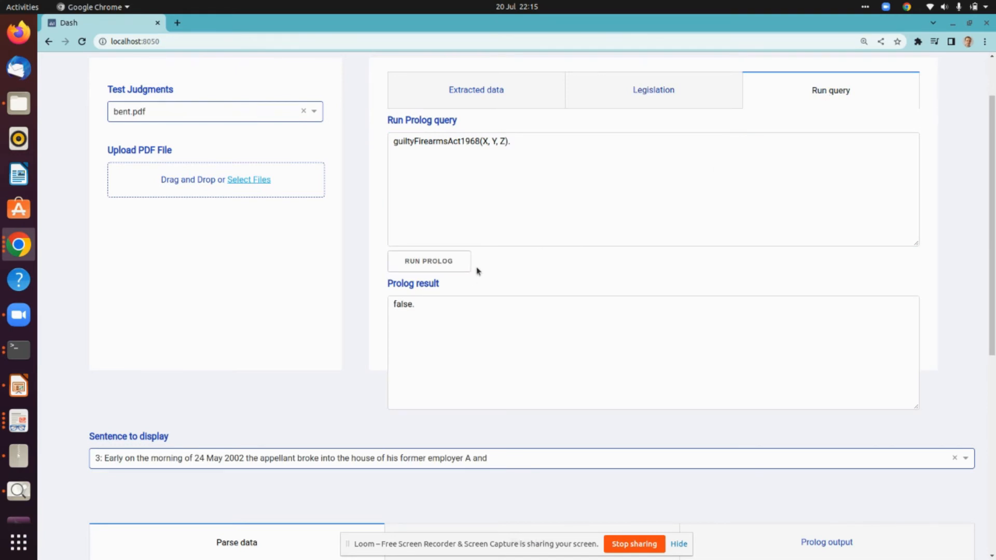
{"action": "mouse_move", "coordinate": [429, 261]}
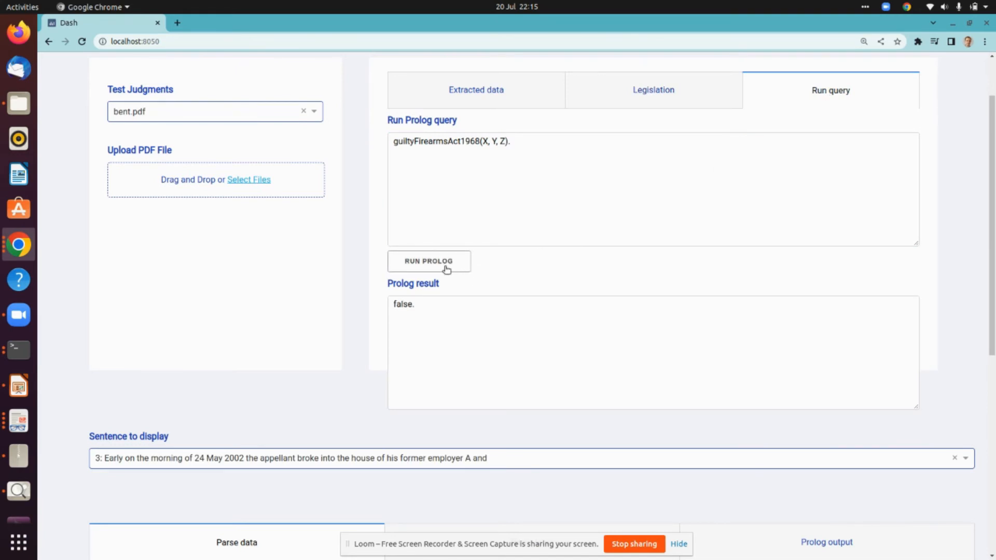
- Rerun guiltyFirearmsAct1968, confirming X is appellant and Z is 24 May 2002
{"action": "left_click", "coordinate": [429, 261]}
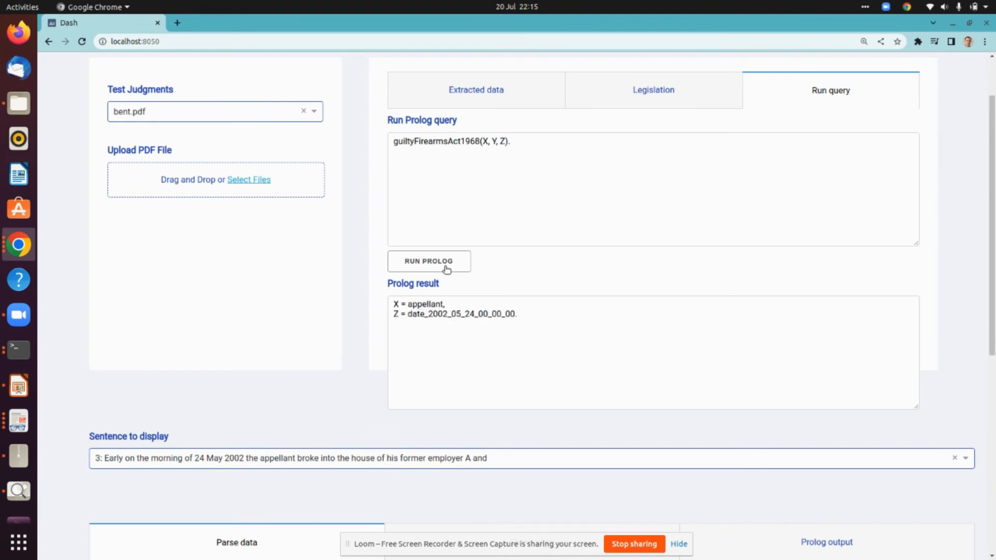
{"action": "mouse_move", "coordinate": [454, 164]}
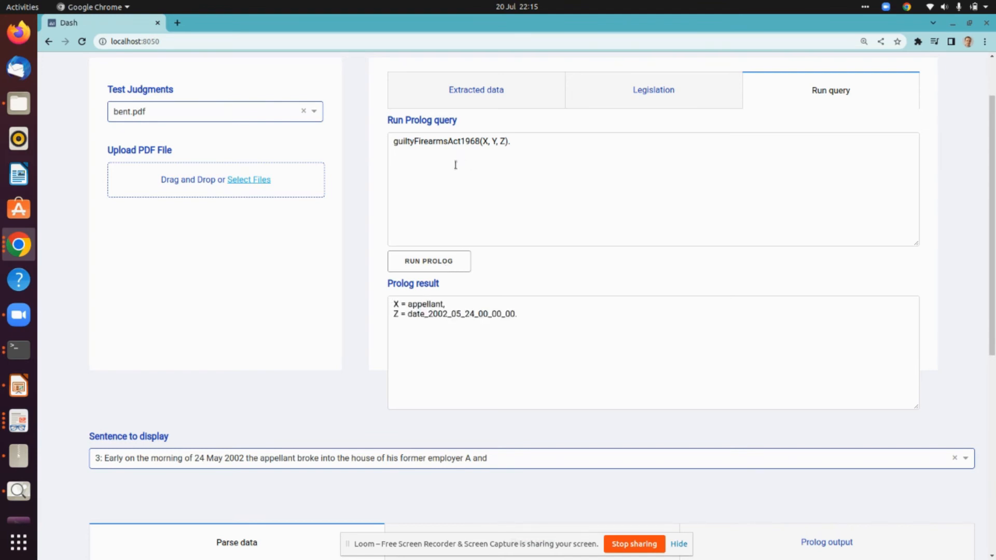
{"action": "double_click", "coordinate": [424, 304]}
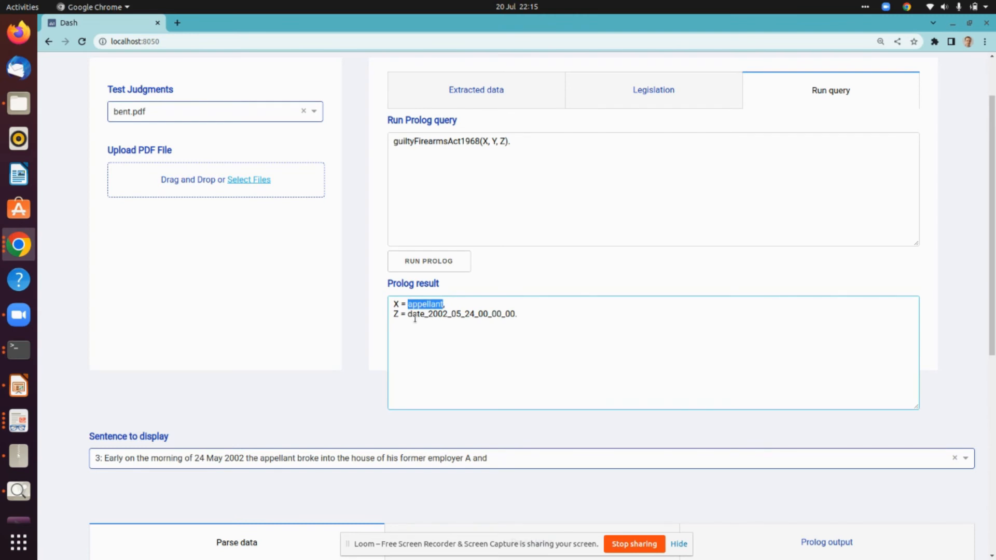
{"action": "double_click", "coordinate": [461, 313]}
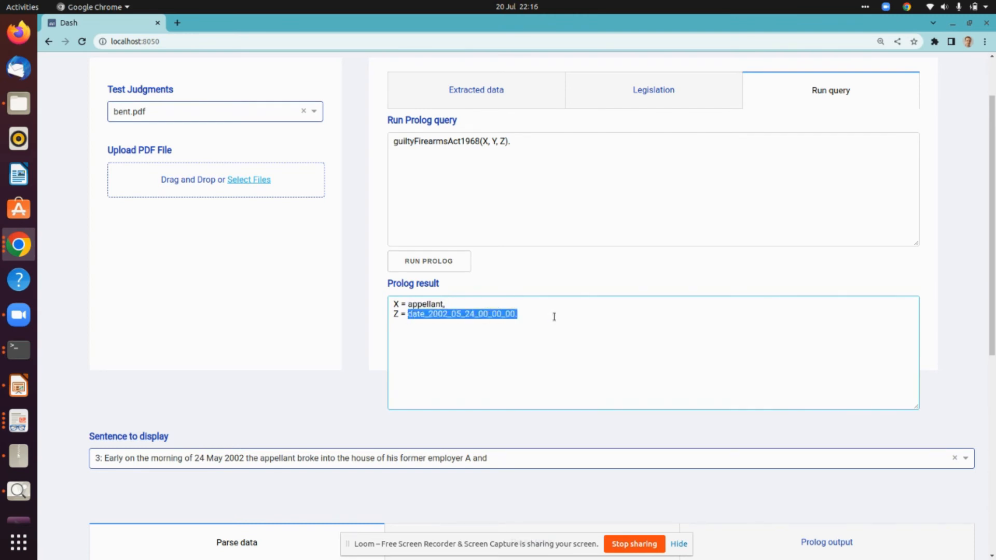